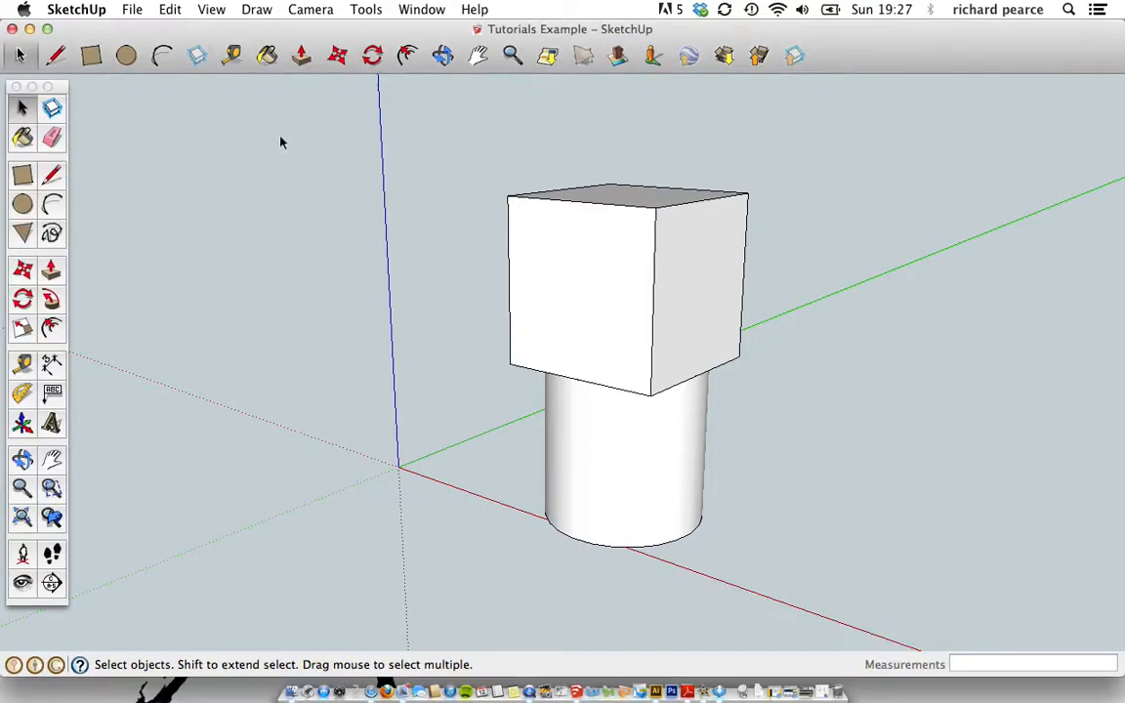
mouse_move(283, 33)
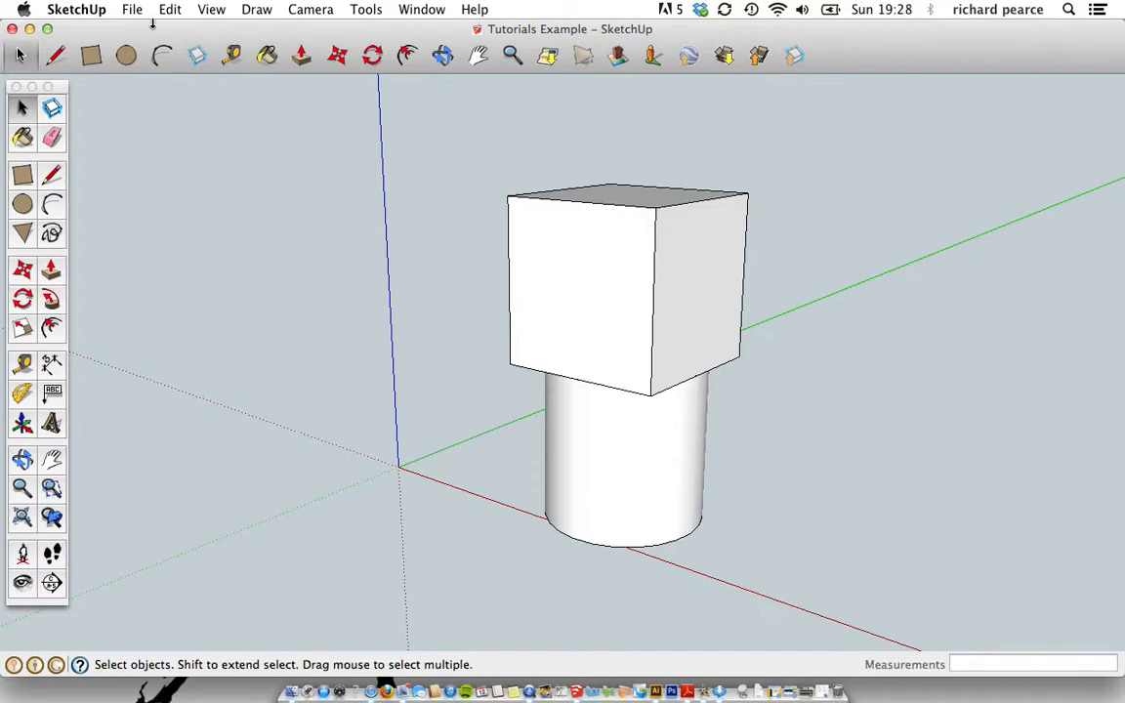
mouse_move(547, 289)
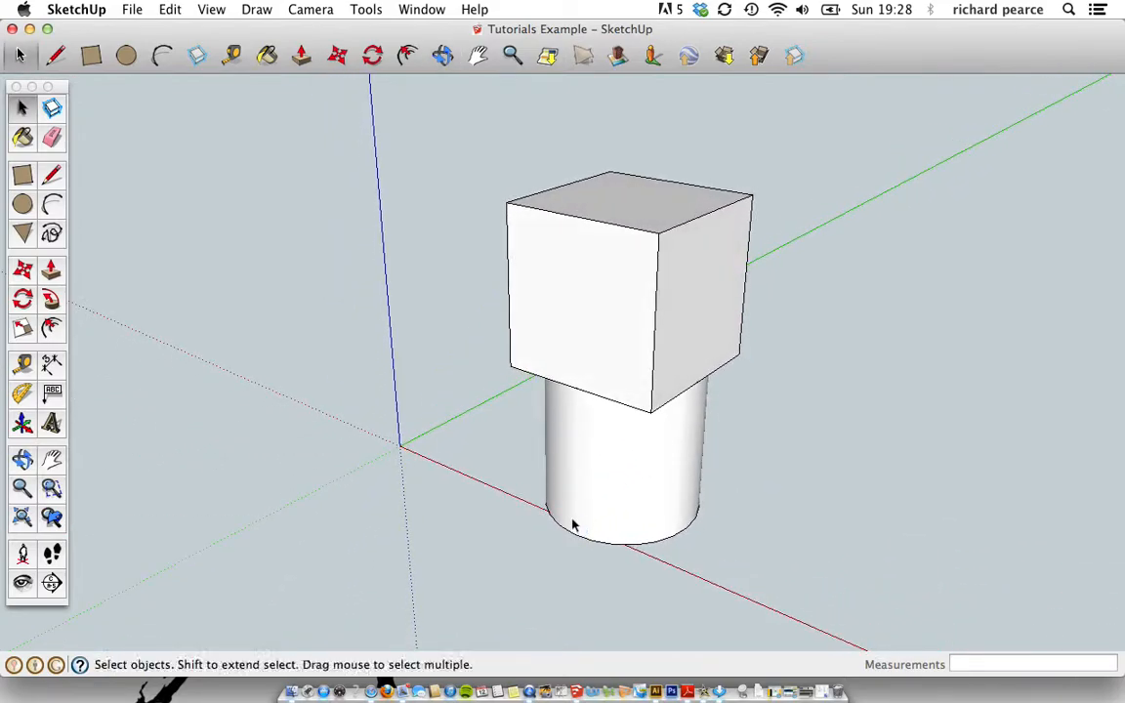
mouse_move(609, 283)
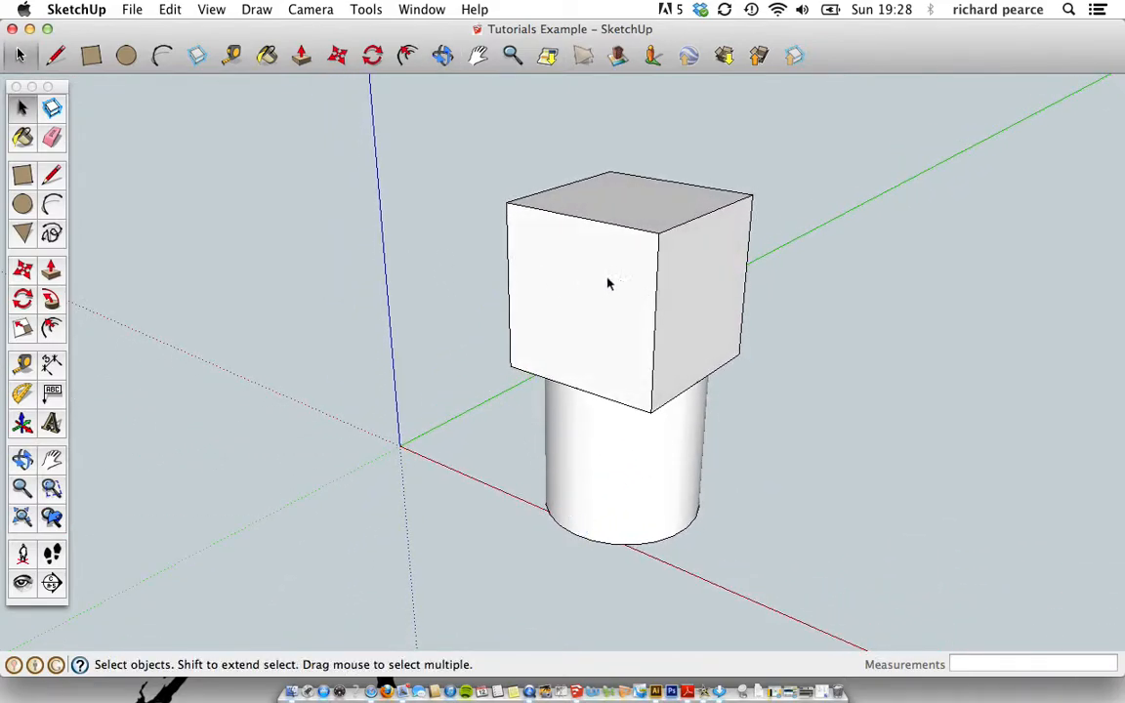
Show the Materials panel via the Window menu and move it beside the model
left_click(422, 8)
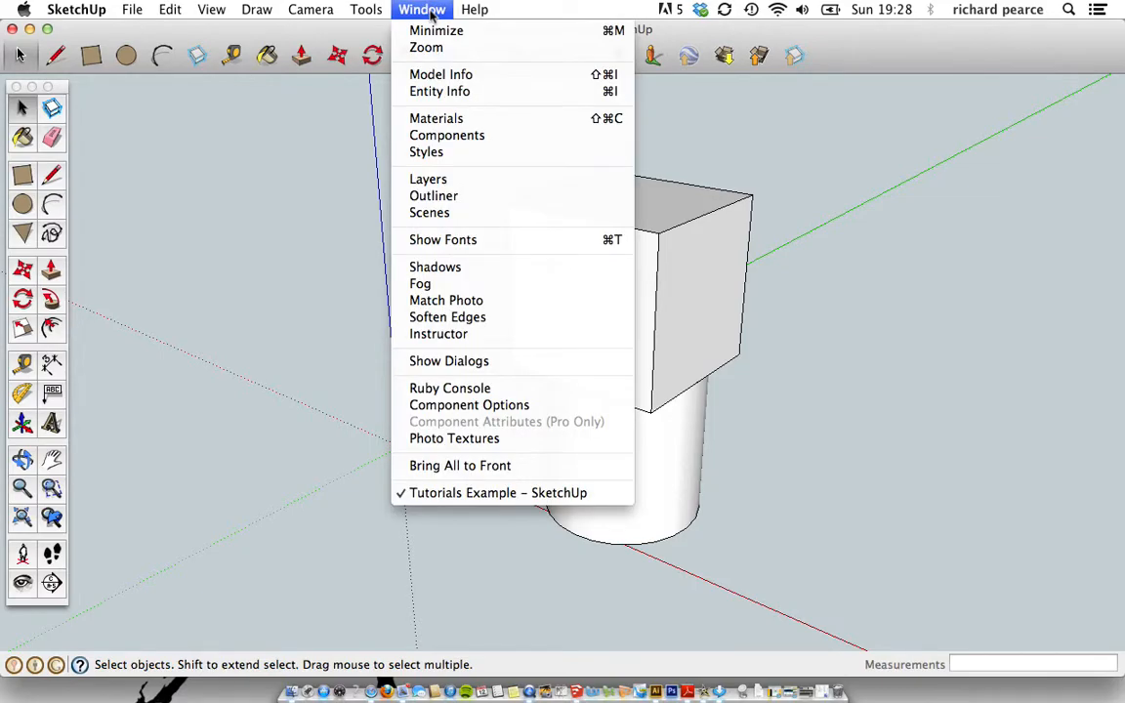
left_click(436, 119)
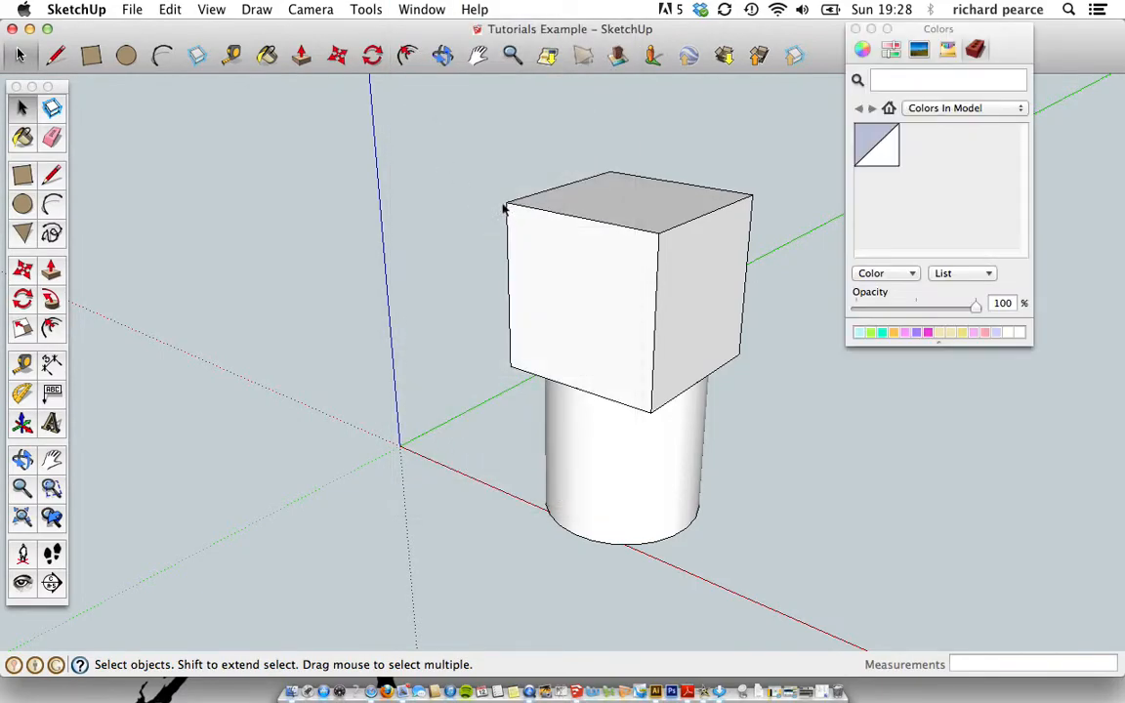
left_click_drag(937, 30, 992, 66)
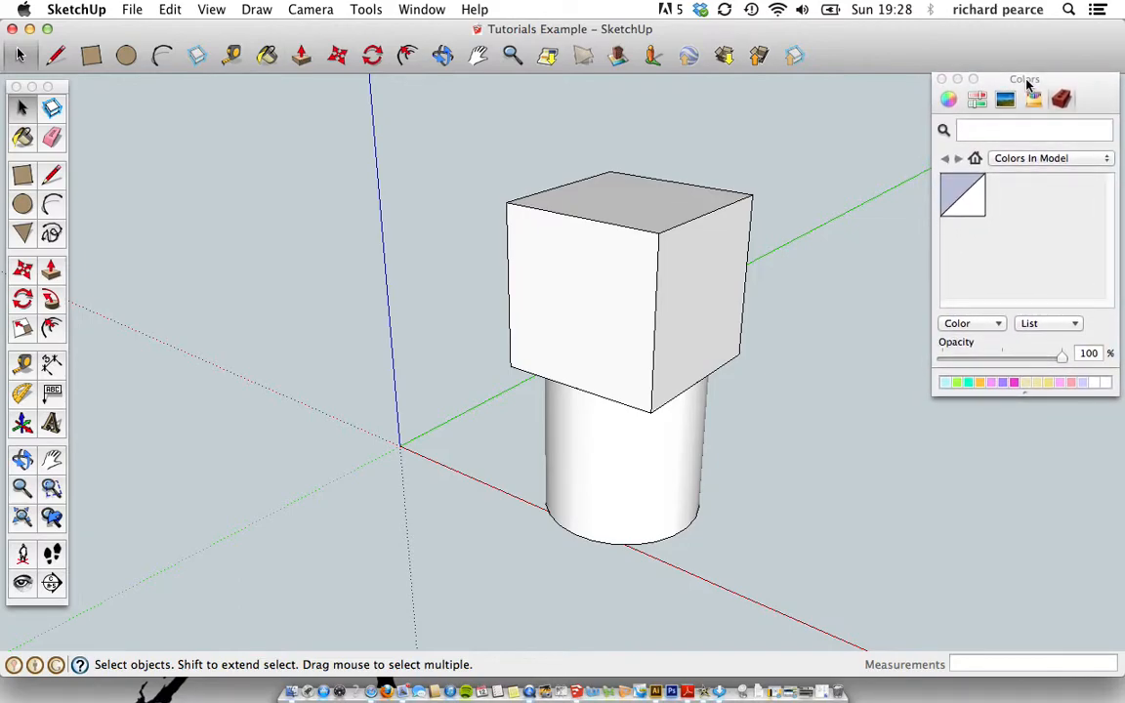
mouse_move(486, 262)
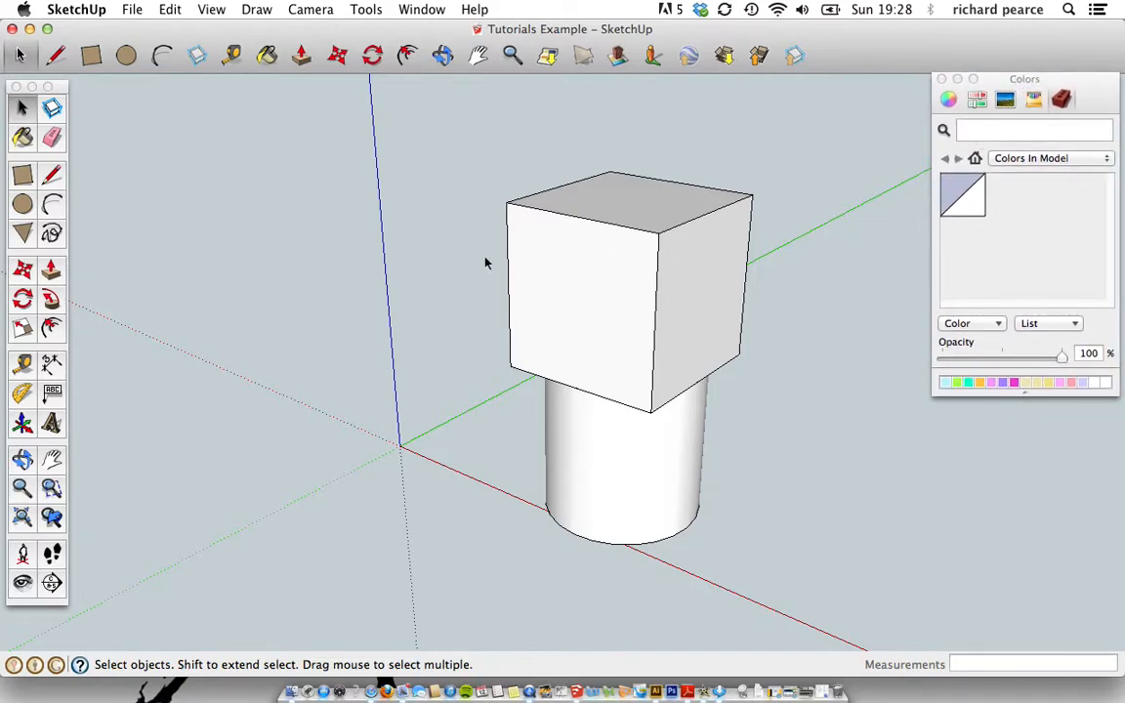
Paint the cube with a brown wood swatch from the Wood collection
left_click(629, 293)
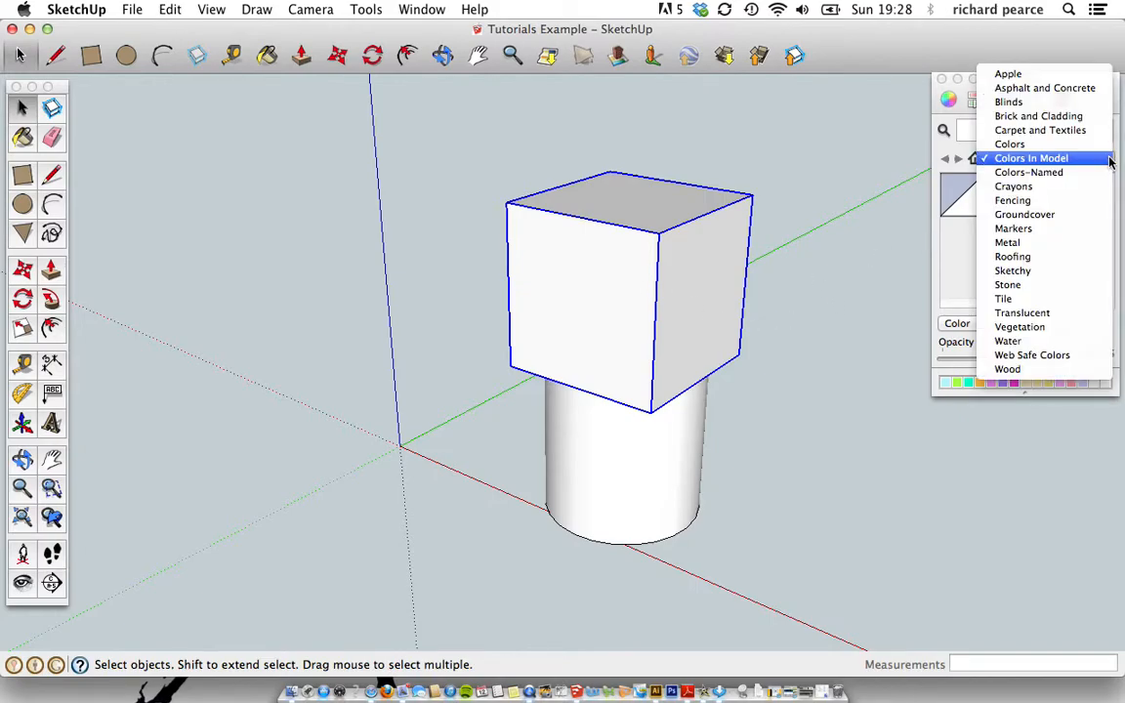
mouse_move(1007, 285)
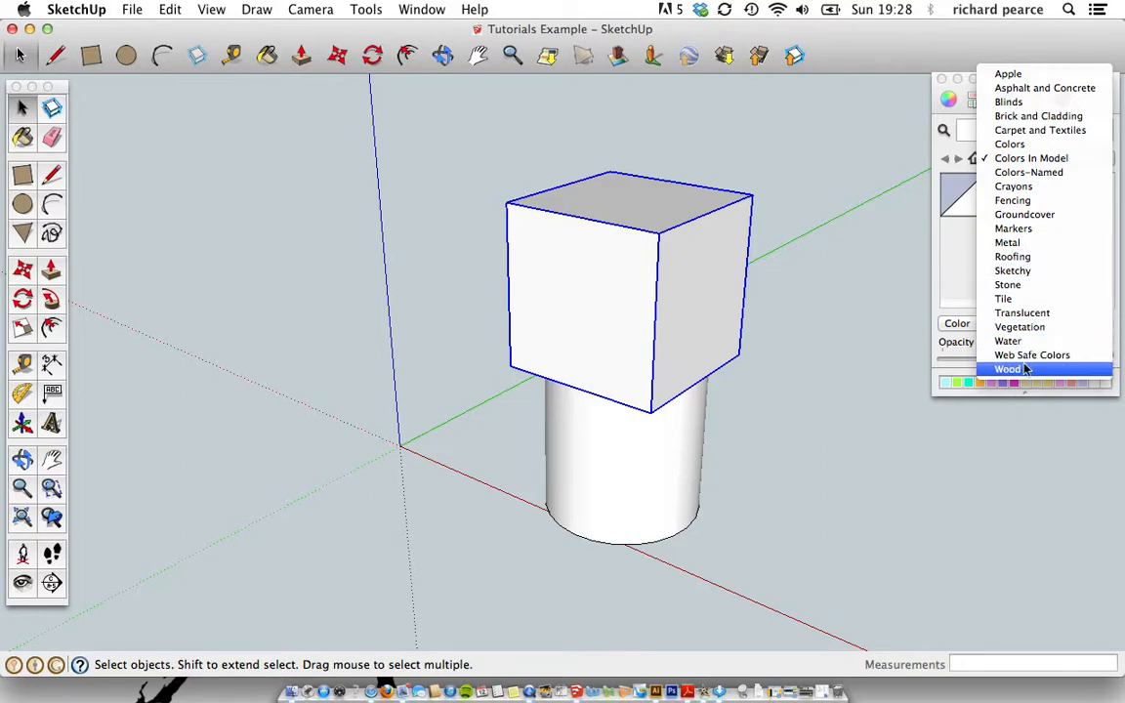
left_click(1007, 369)
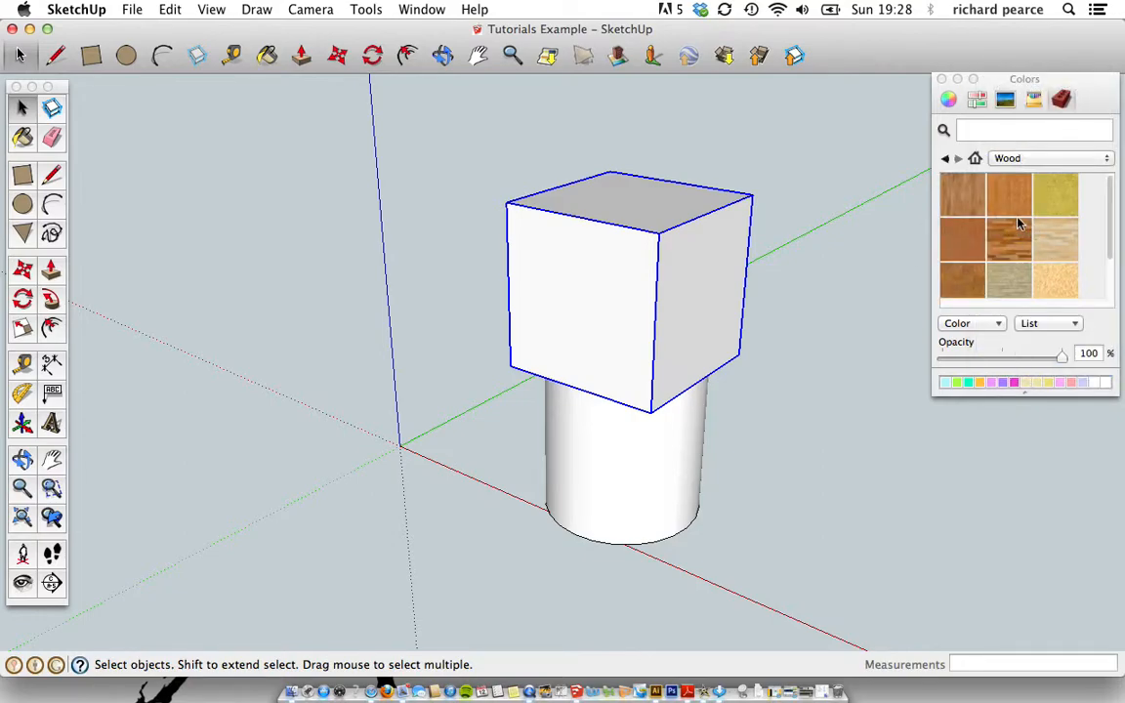
scroll("down", 3)
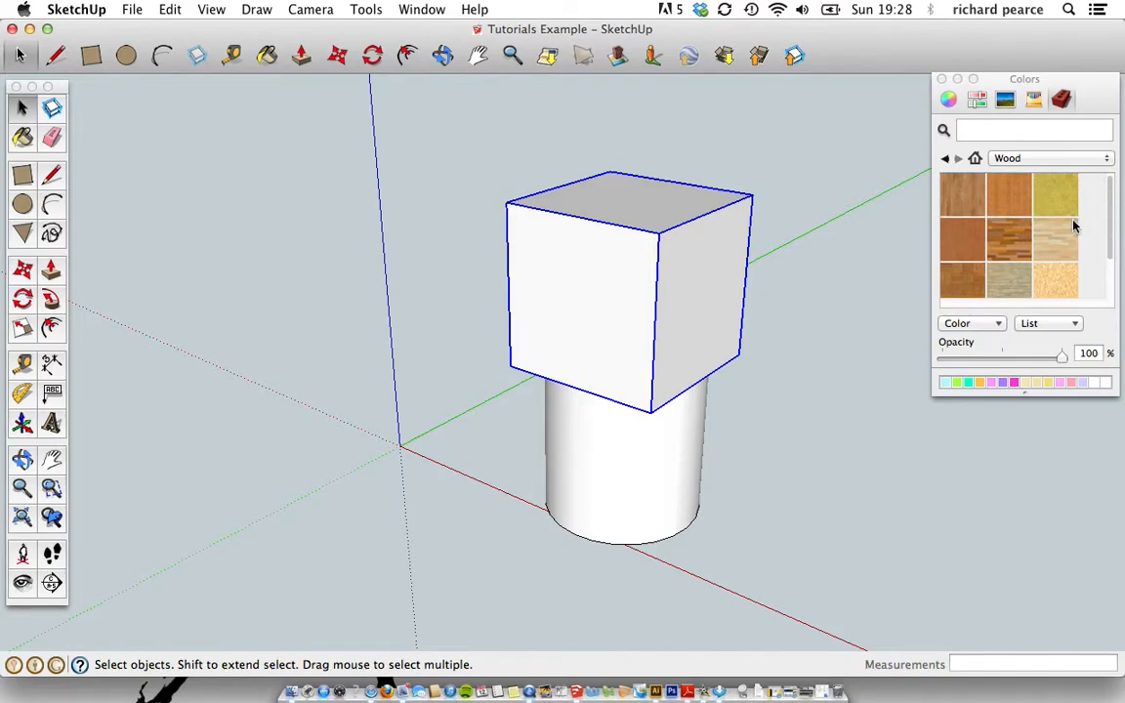
mouse_move(1055, 205)
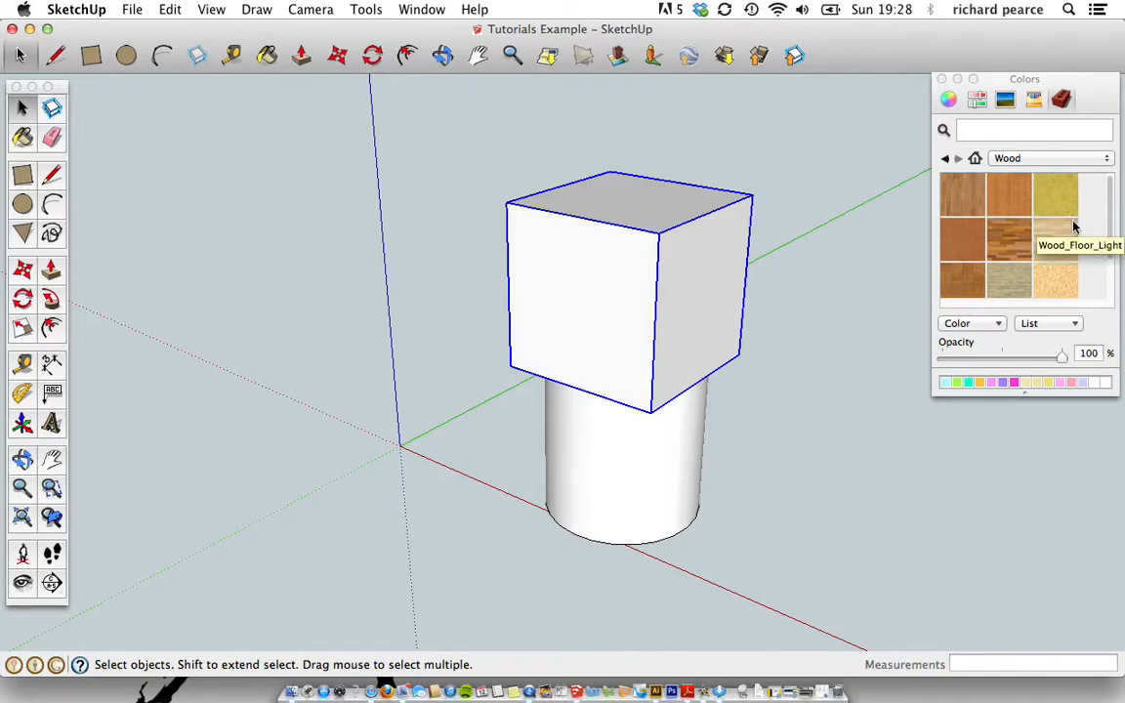
mouse_move(959, 266)
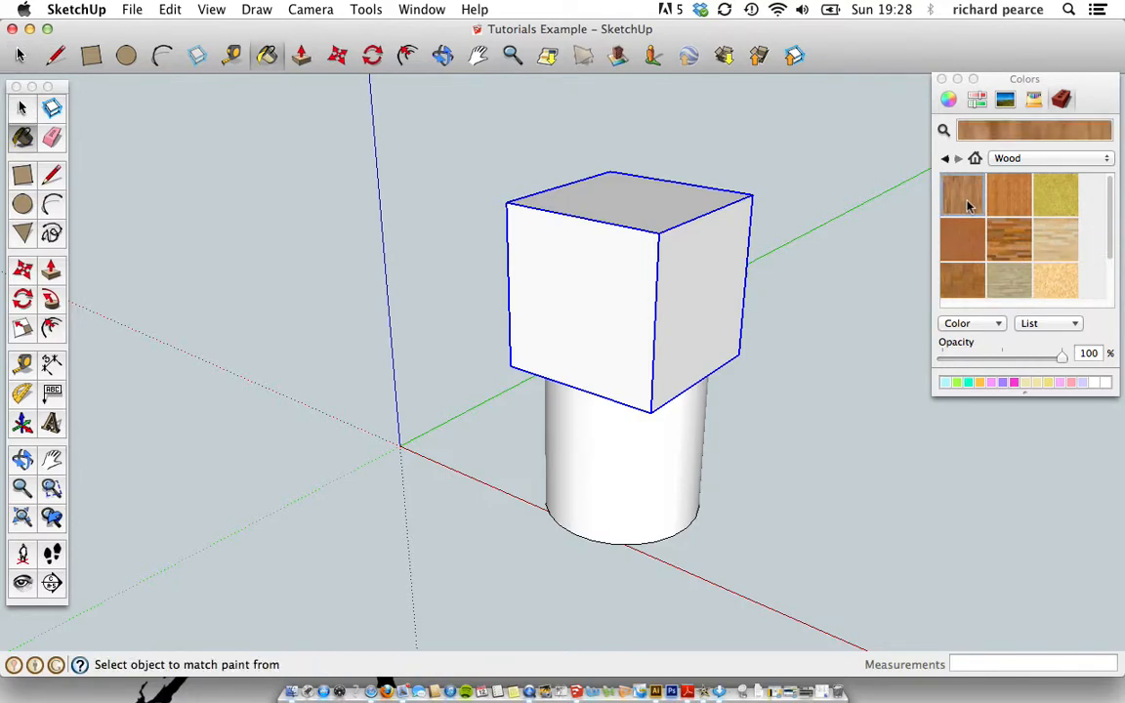
mouse_move(766, 266)
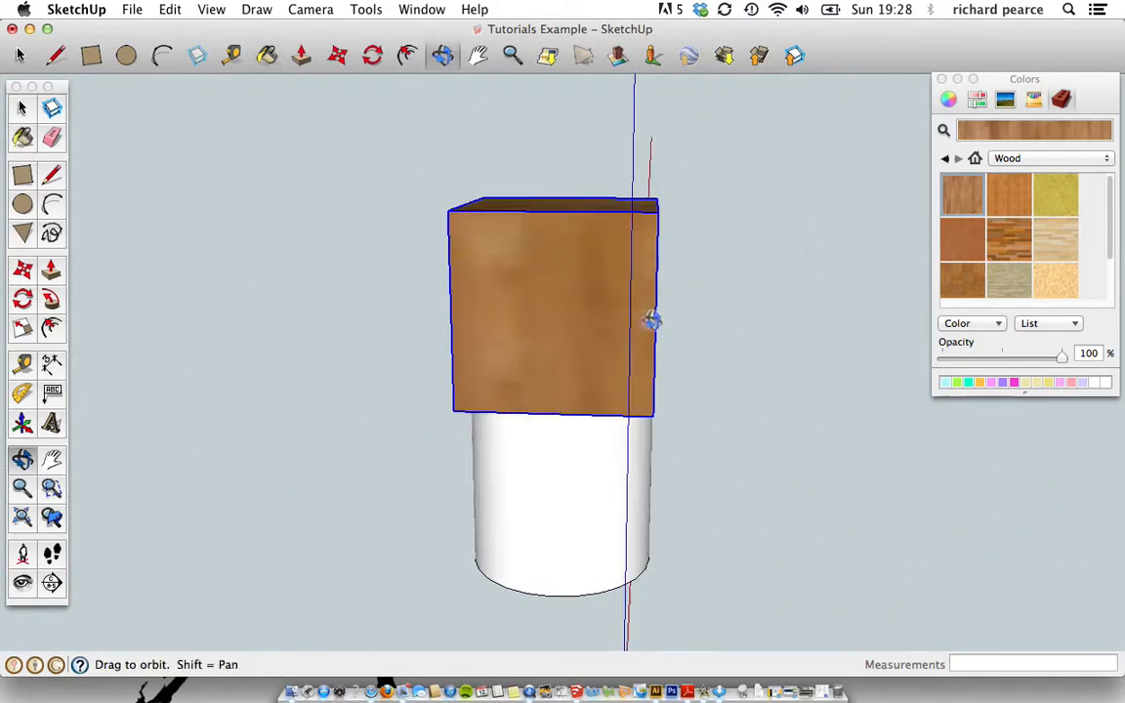
left_click_drag(652, 320, 365, 320)
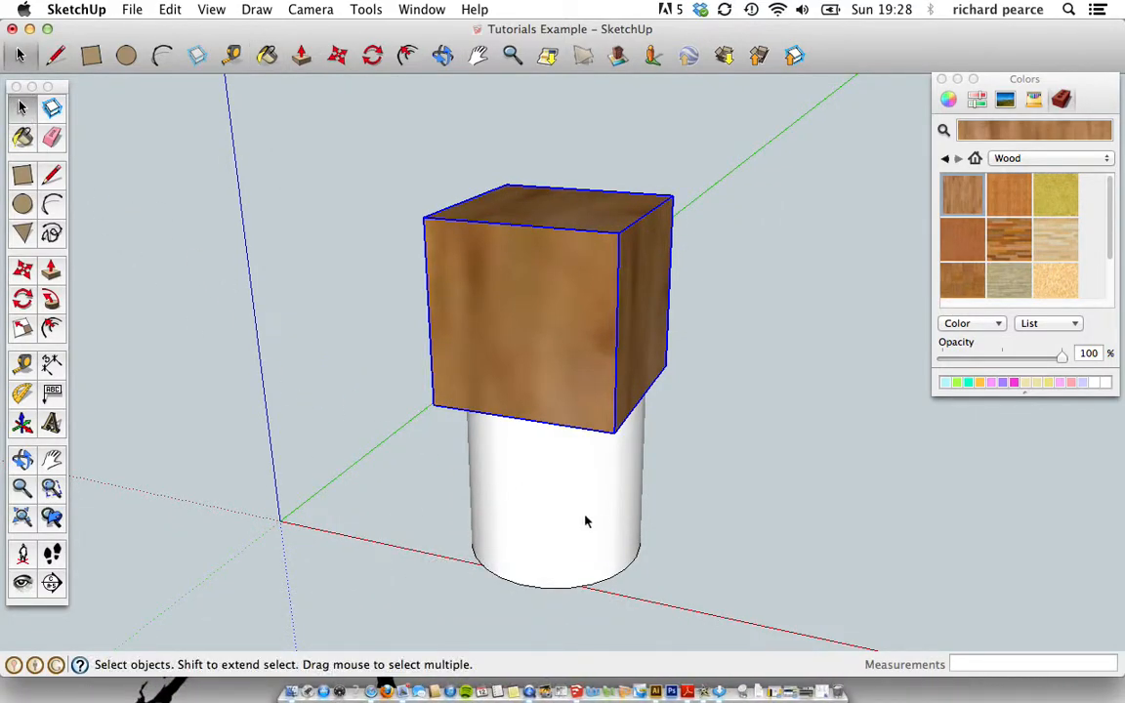
Paint the fluted cylinder with the shiny metal swatch from the Metal collection
left_click(563, 484)
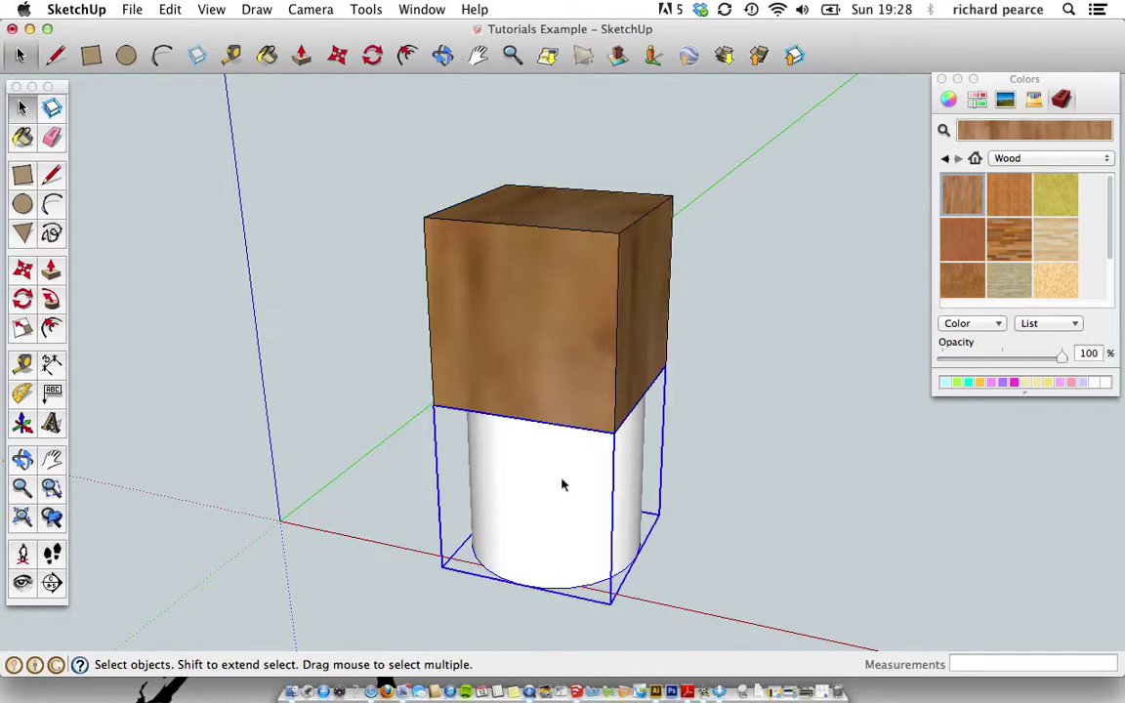
left_click(1050, 156)
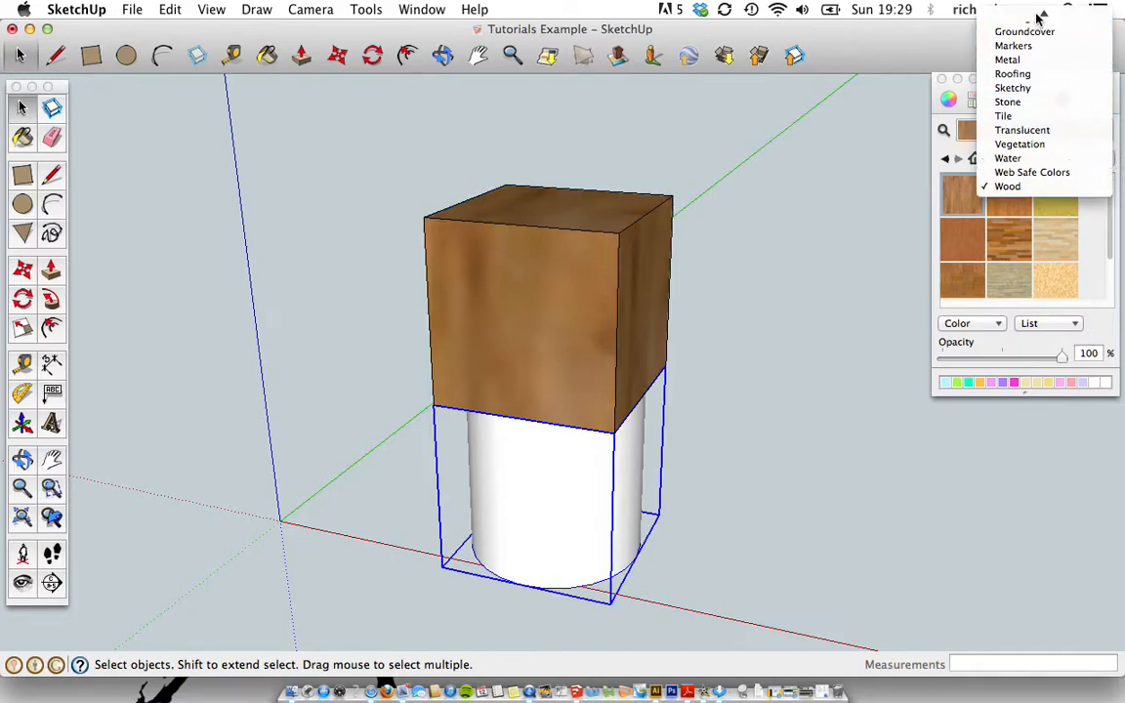
left_click(1007, 186)
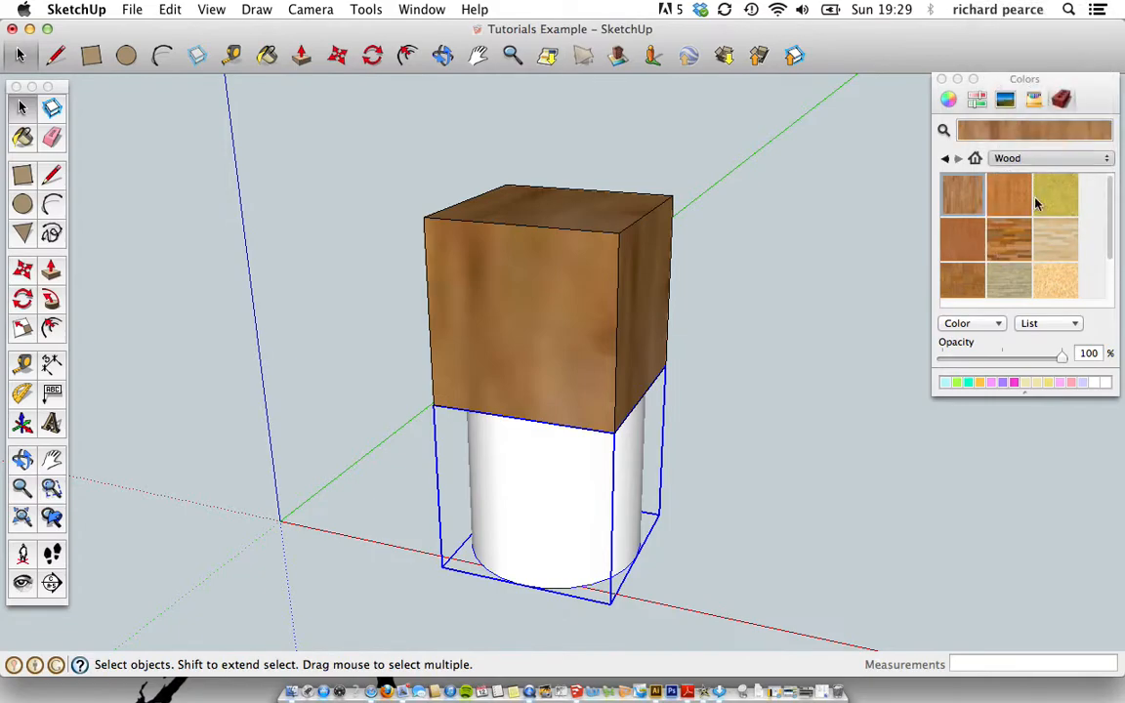
left_click(1050, 156)
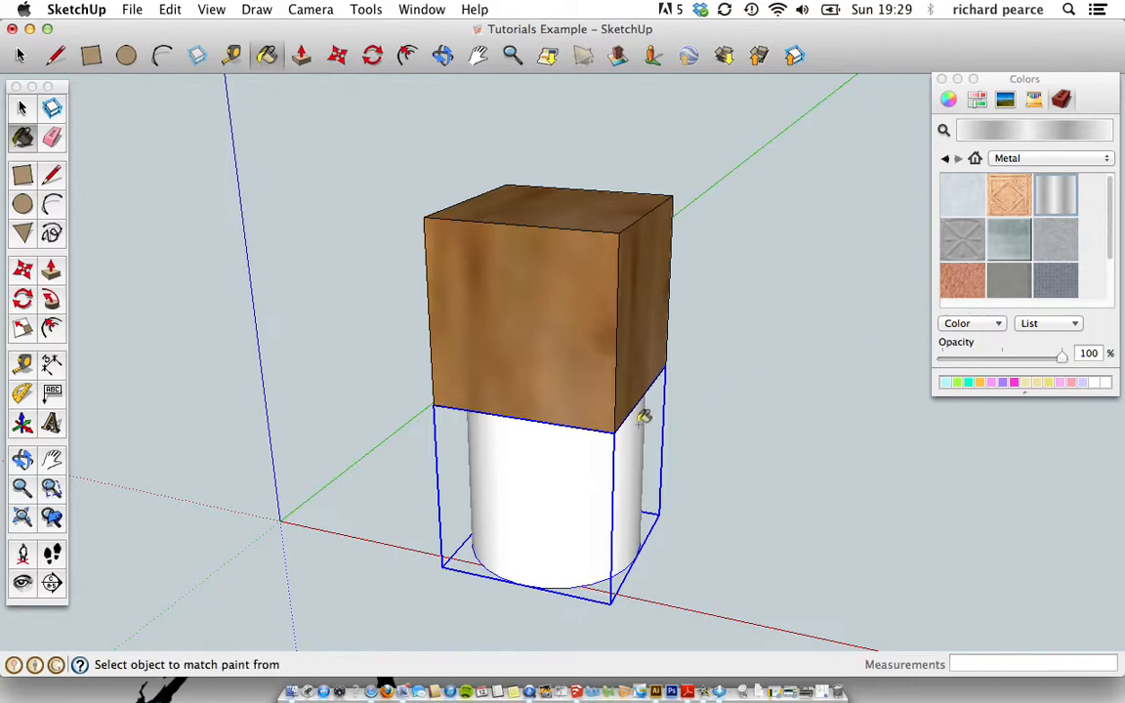
left_click(546, 488)
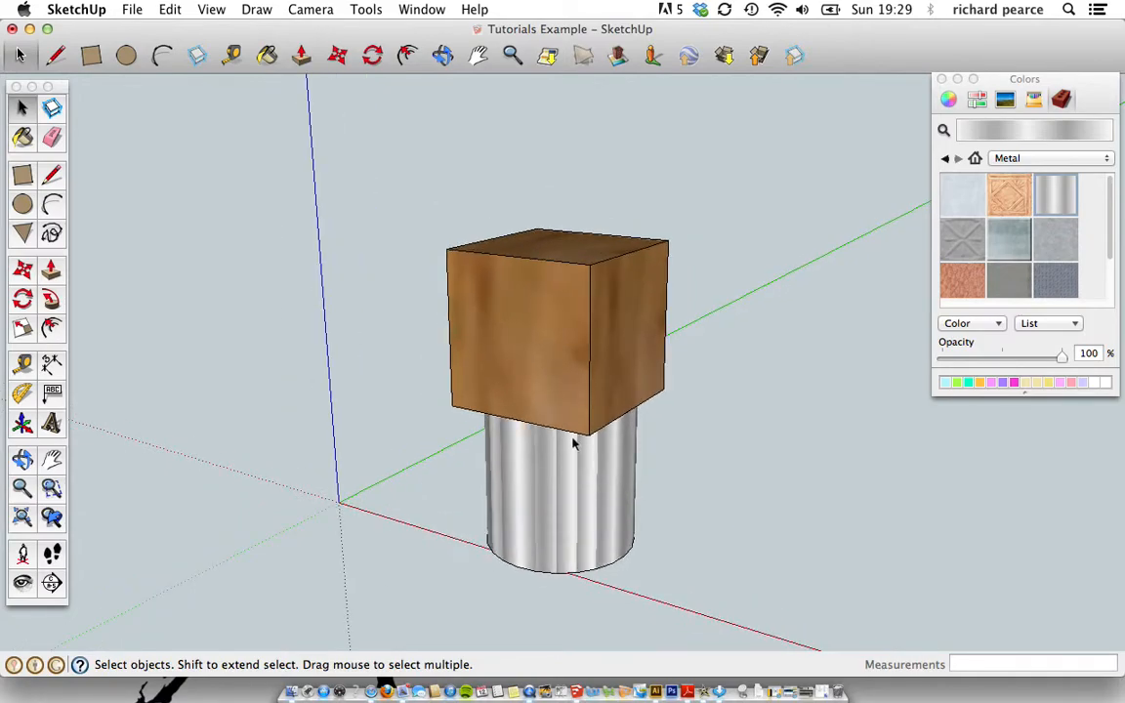
mouse_move(574, 361)
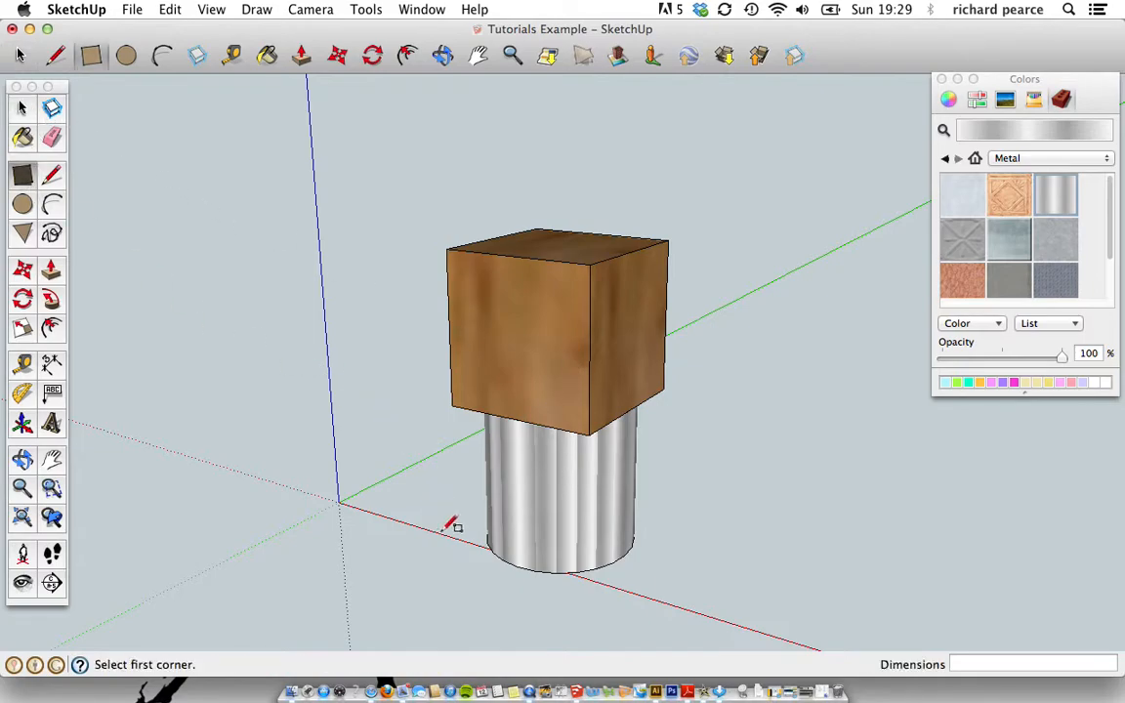
mouse_move(524, 563)
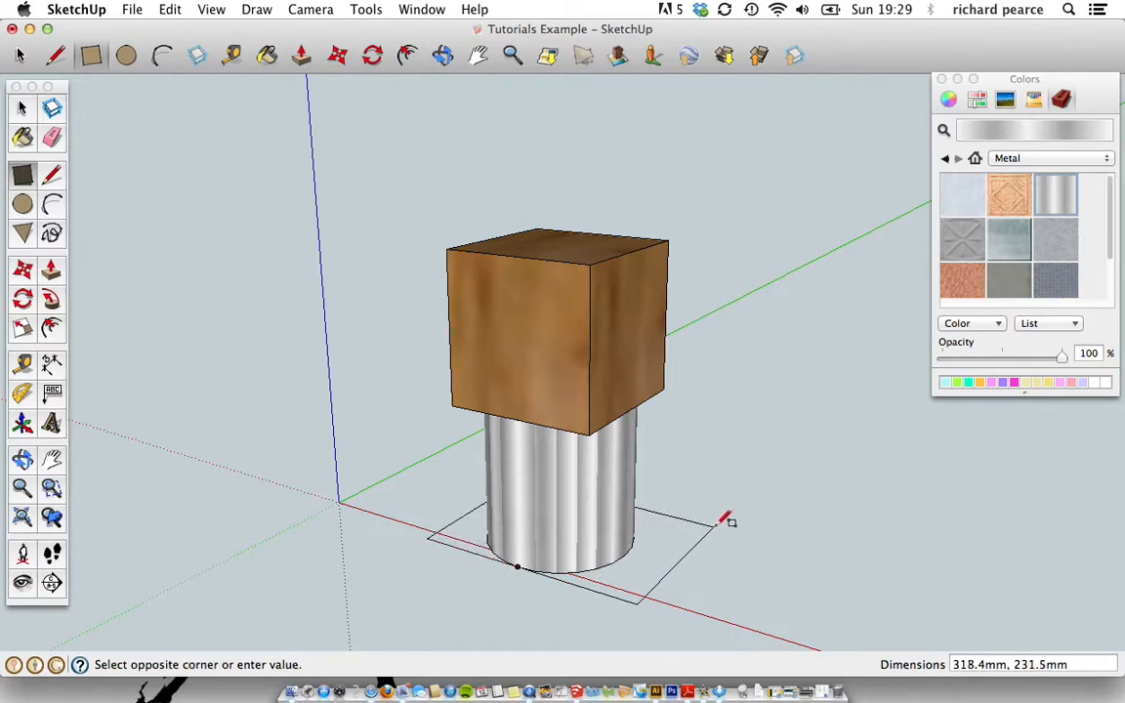
Draw a square on the ground around the cylinder's base
left_click(719, 517)
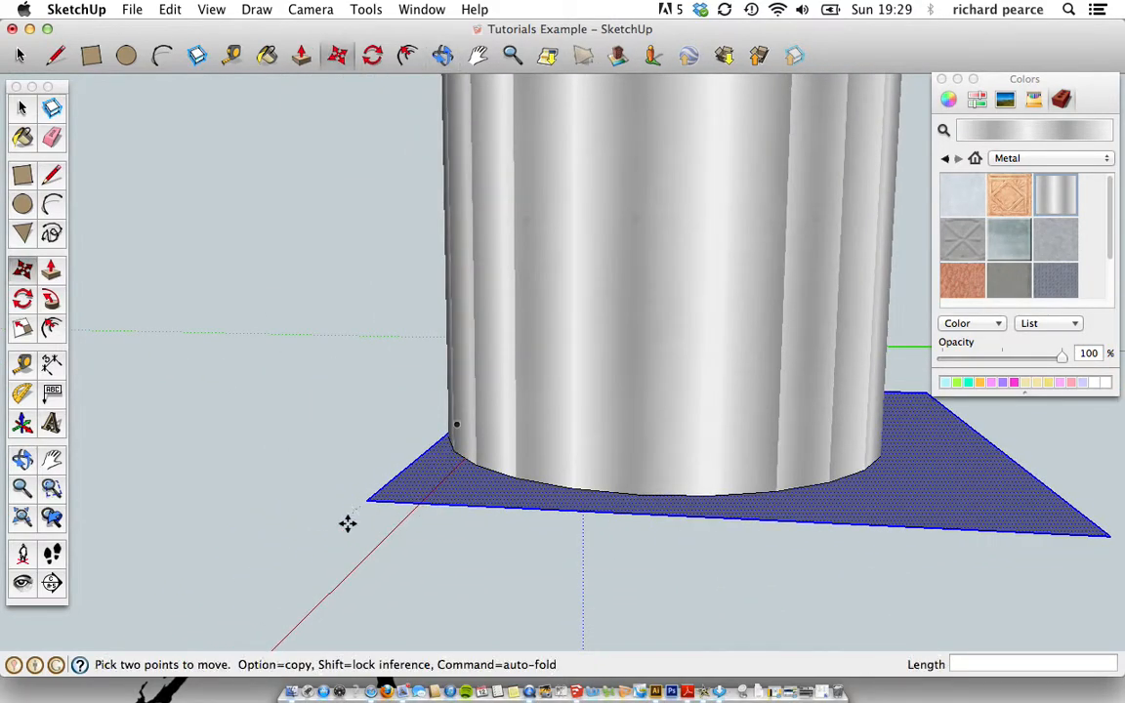
mouse_move(363, 500)
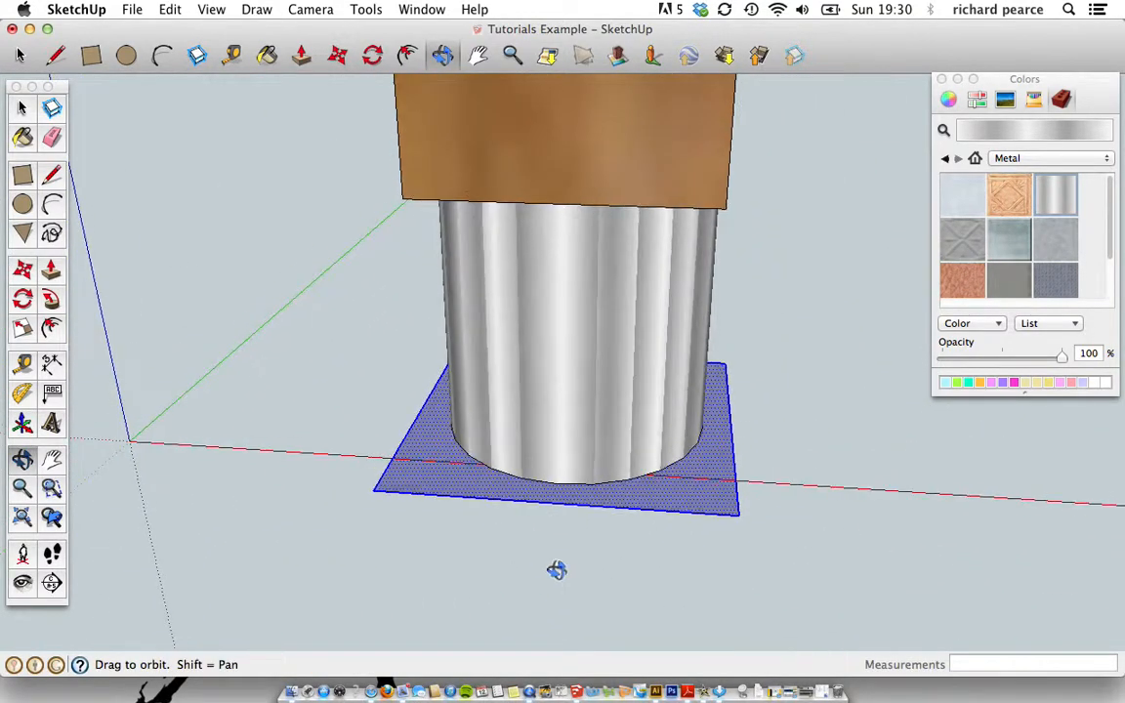
Push/Pull the square face up into a 20 mm thick base slab
left_click(23, 268)
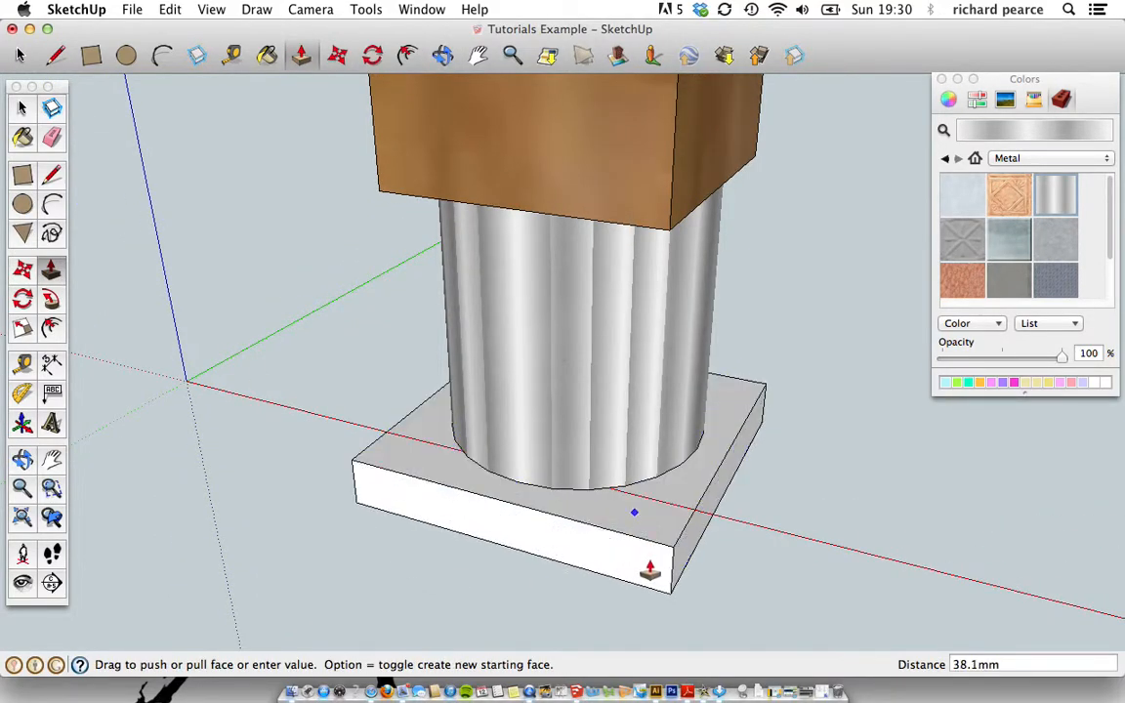
left_click_drag(649, 570, 654, 547)
type("2")
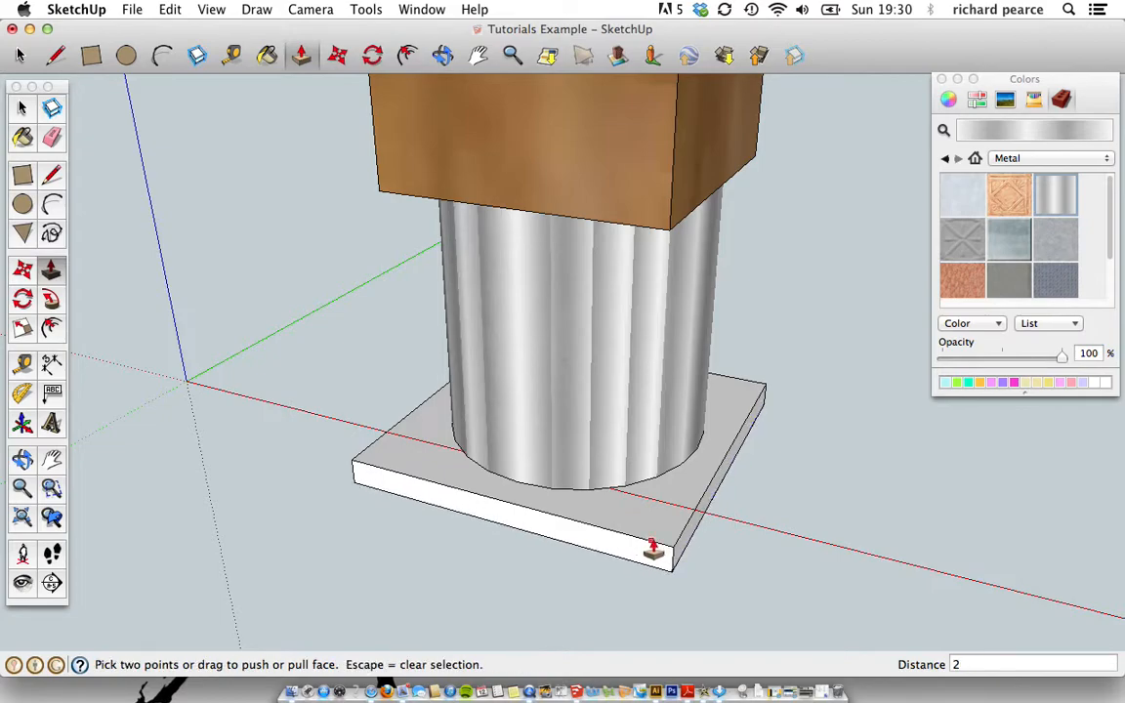
left_click_drag(652, 547, 785, 531)
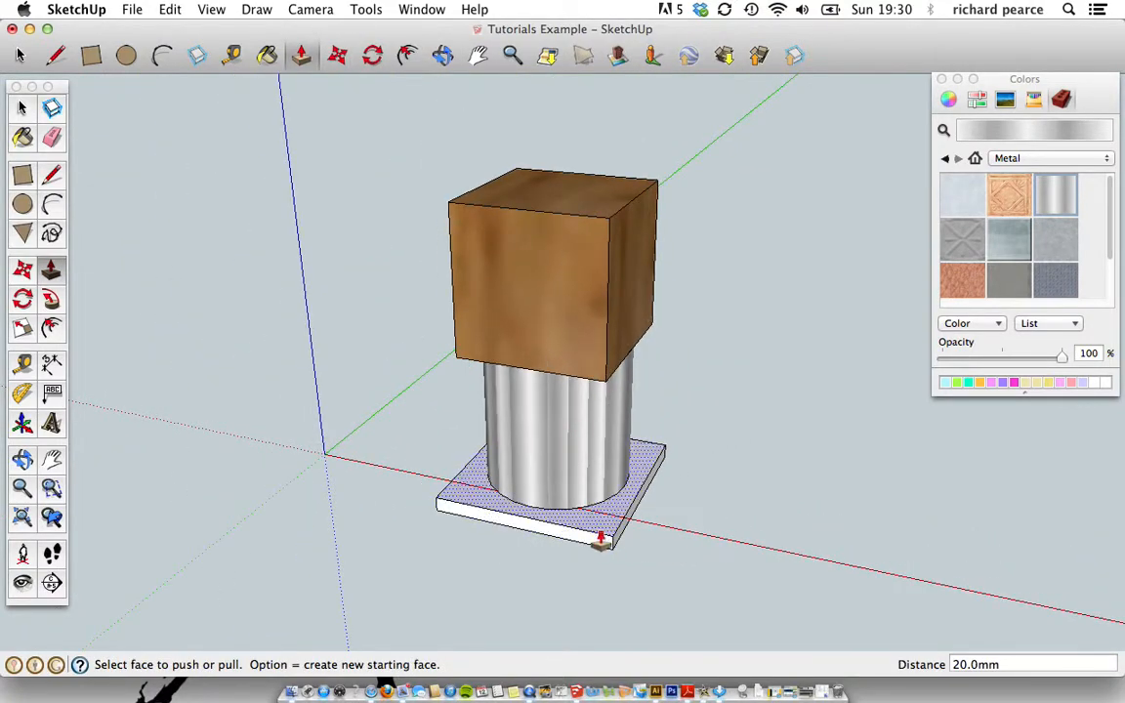
left_click(23, 107)
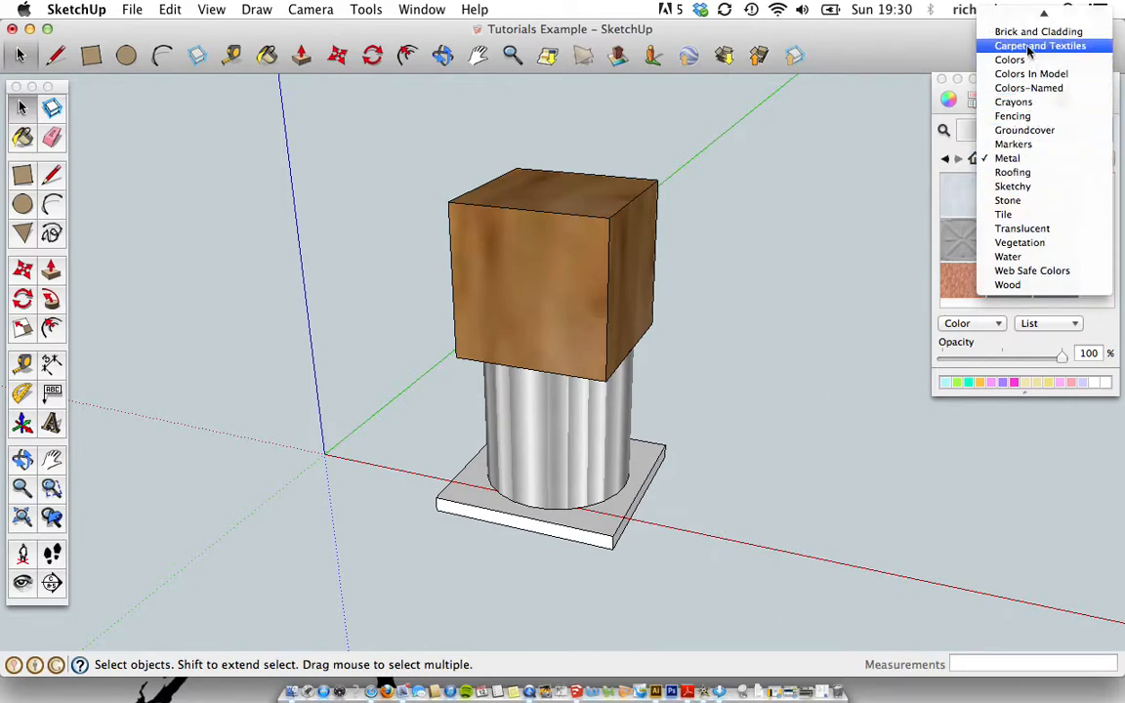
Paint the base's top and side faces black from the Colors library
left_click(1008, 157)
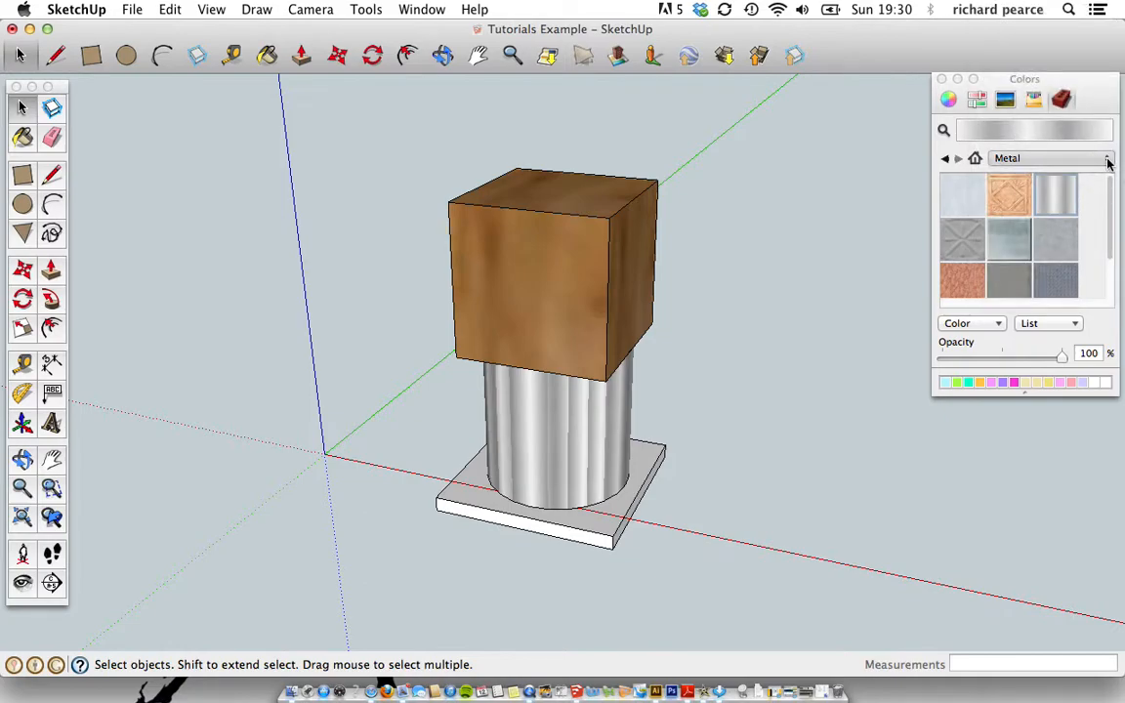
left_click(1105, 158)
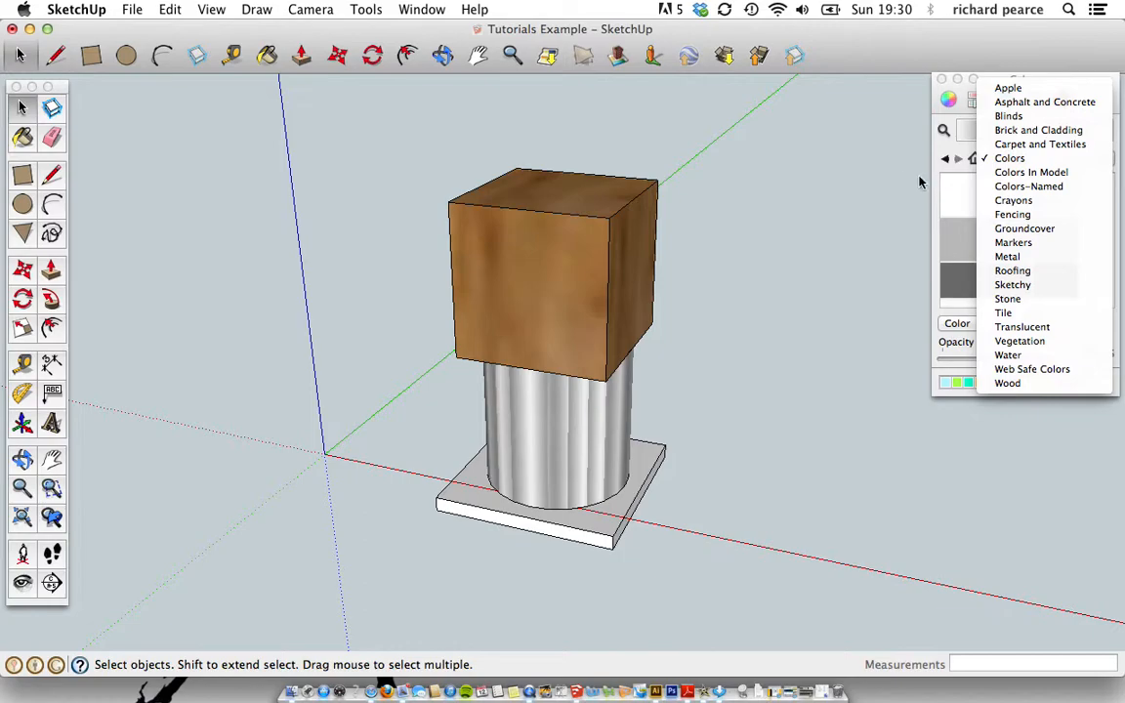
left_click(1008, 156)
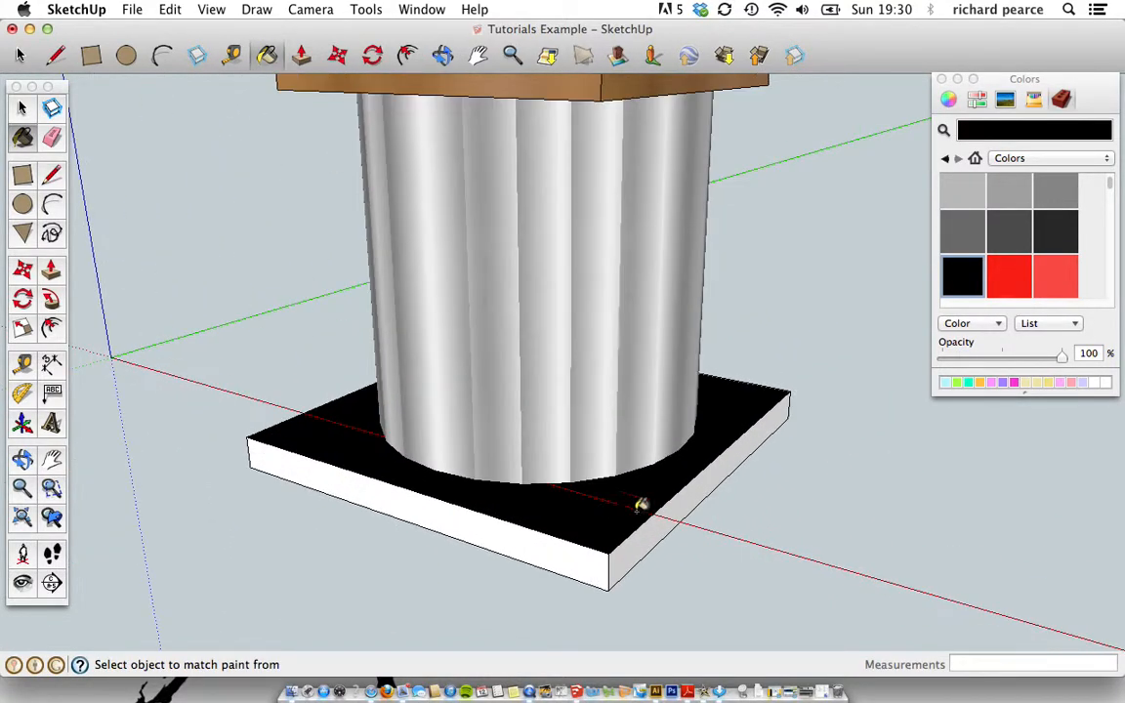
left_click_drag(641, 504, 563, 537)
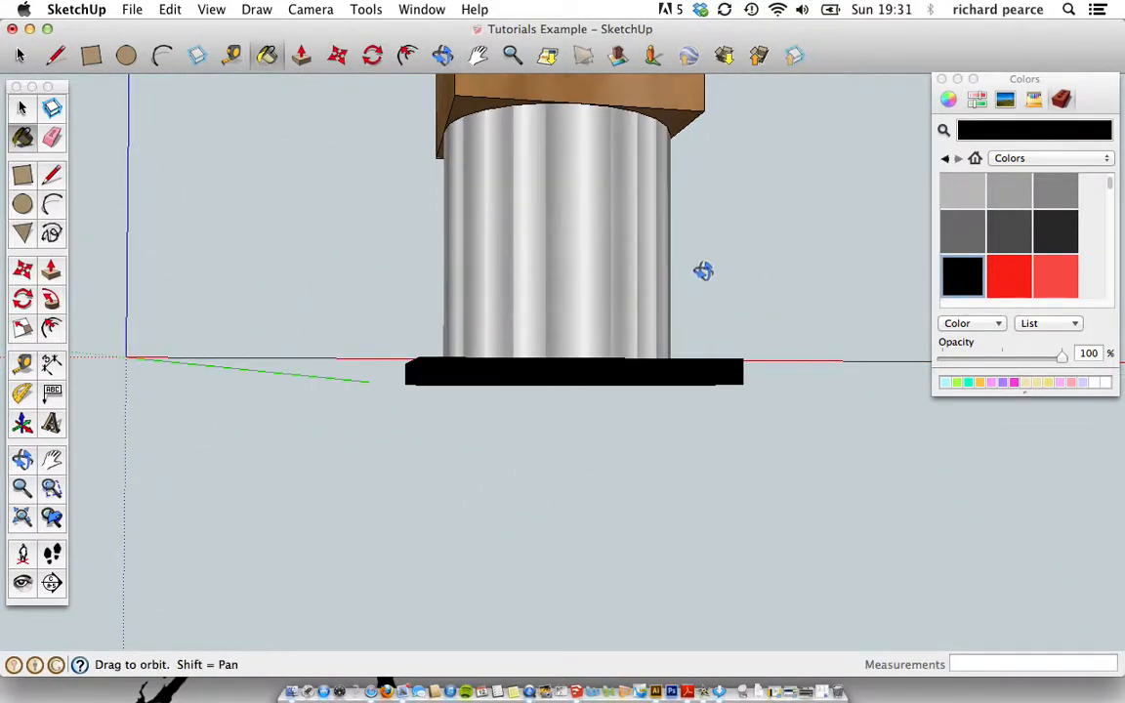
left_click_drag(703, 270, 834, 283)
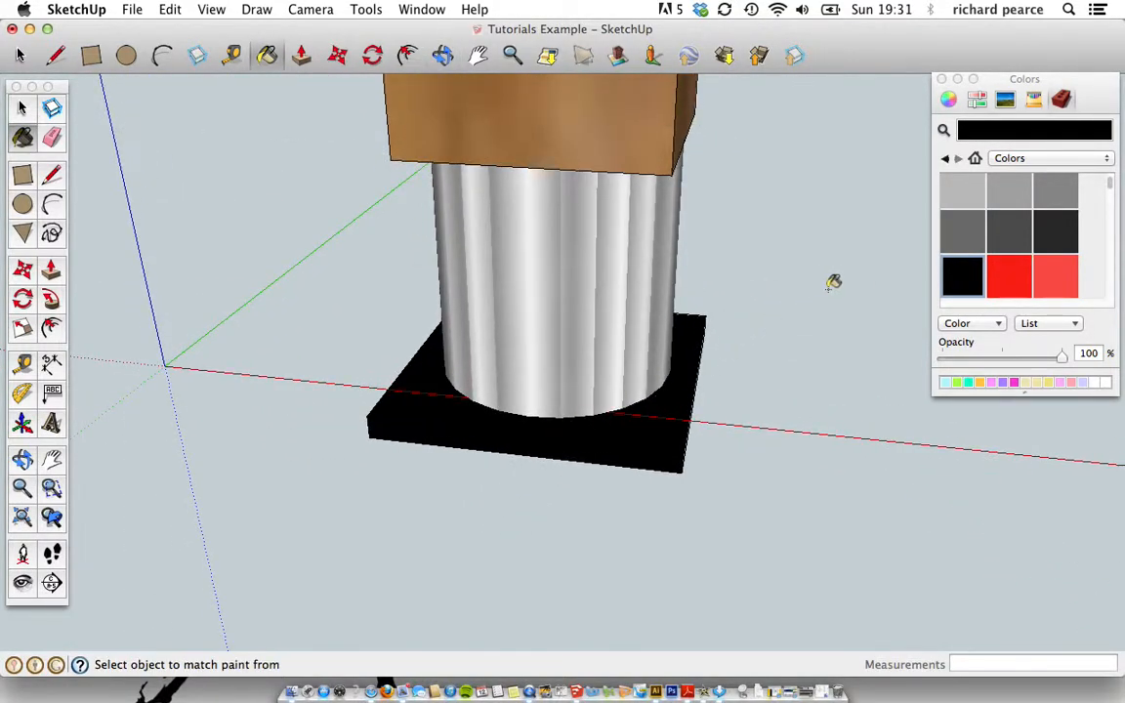